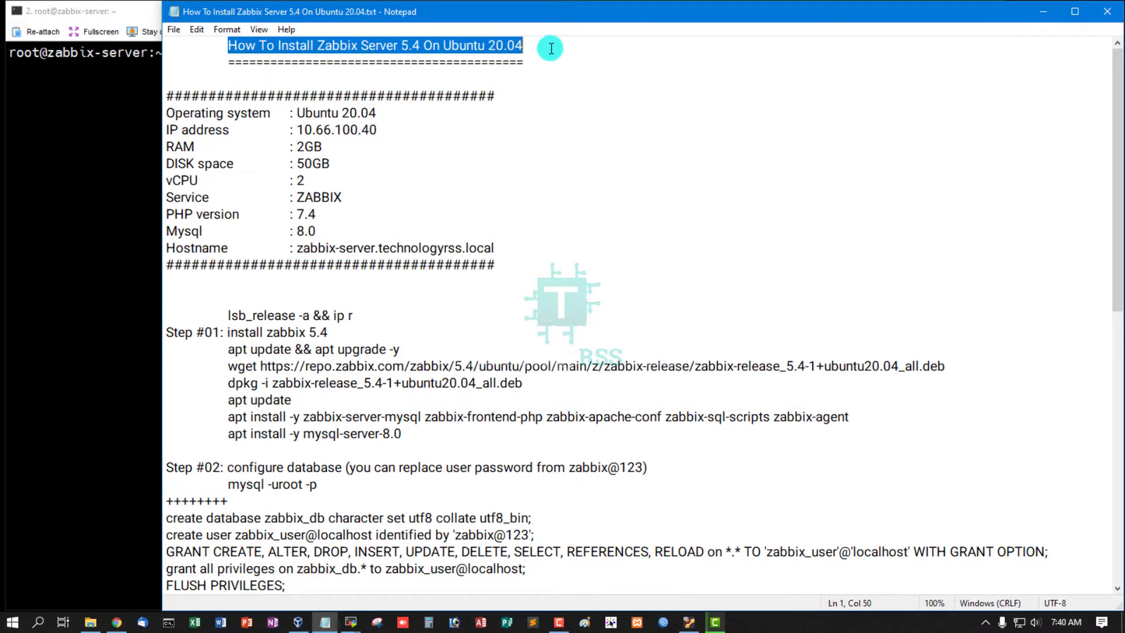
- Review the guide's title and server specs, highlighting the MySQL version value
left_click_drag(551, 48, 366, 173)
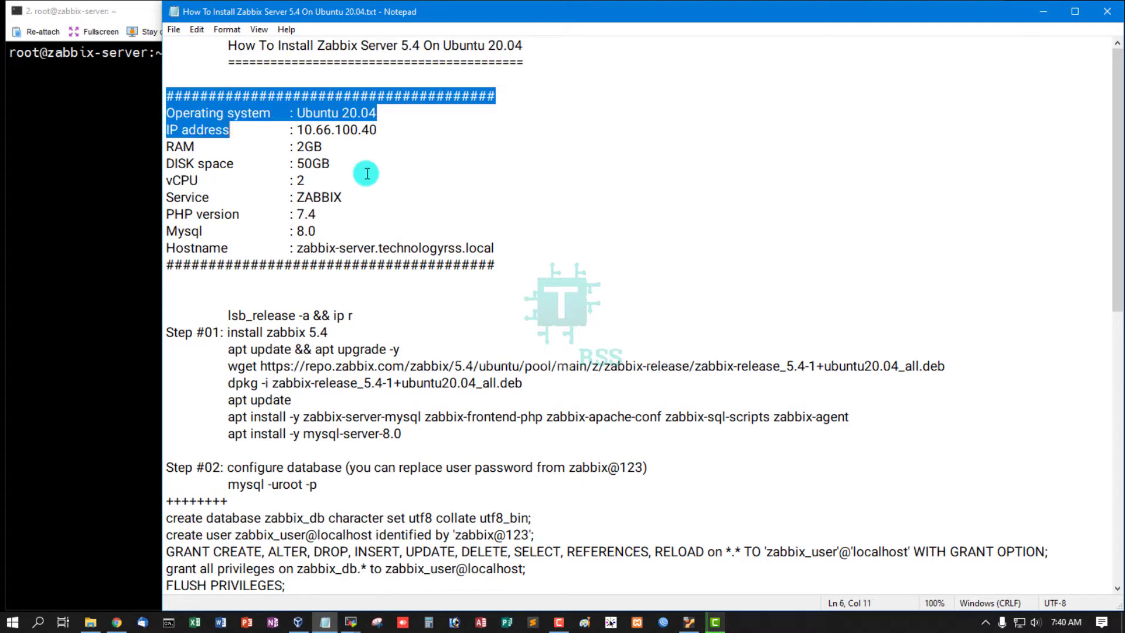
left_click(212, 113)
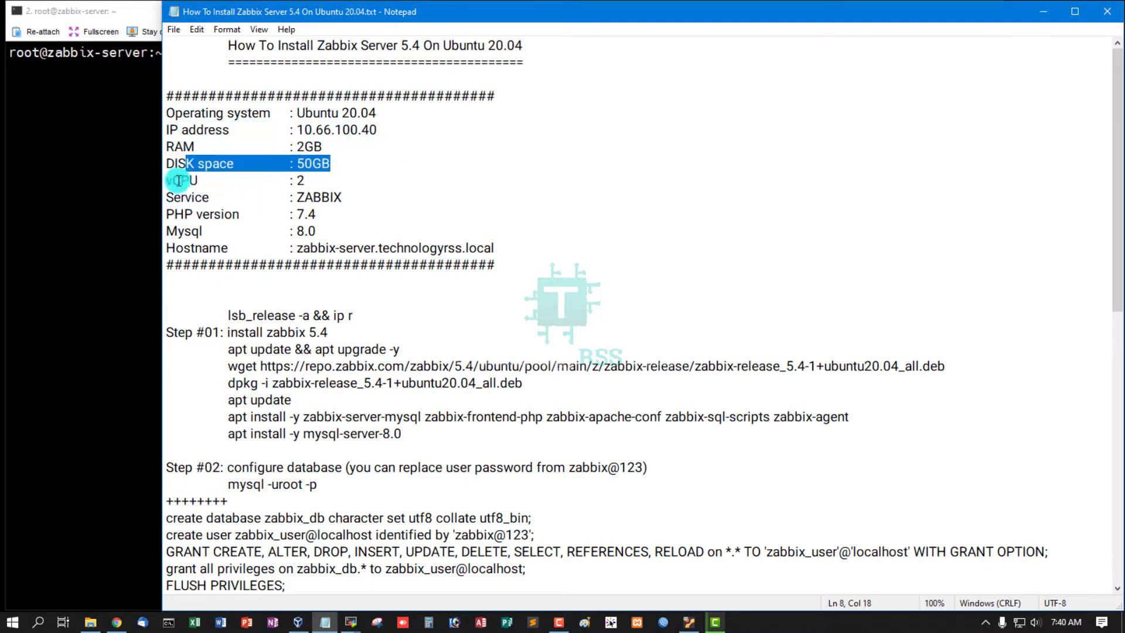
left_click(203, 223)
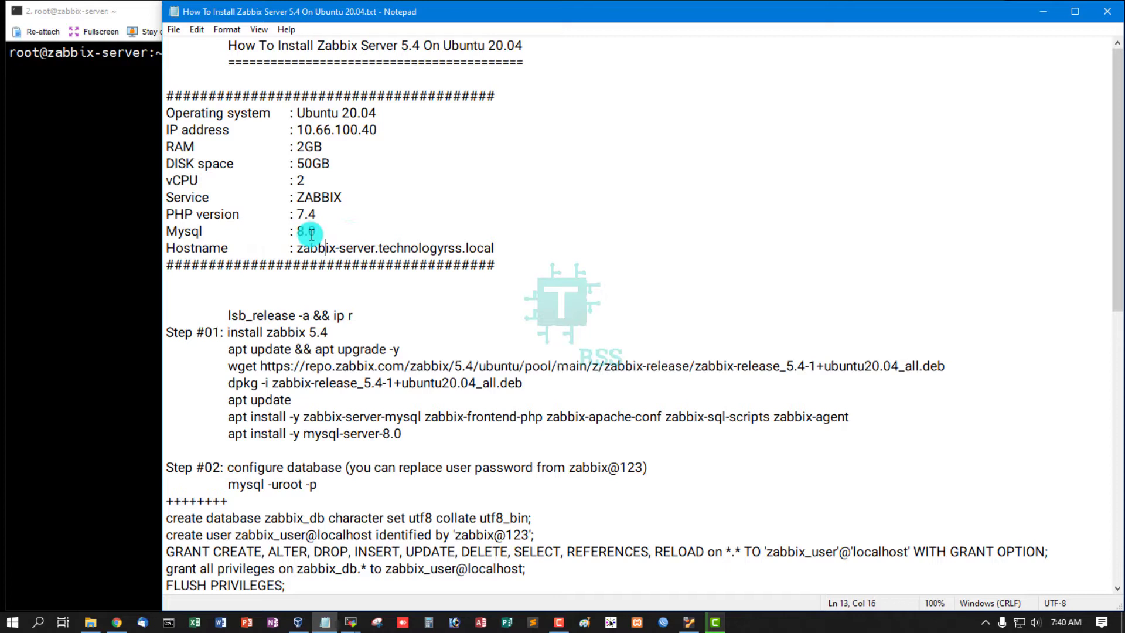
double_click(210, 247)
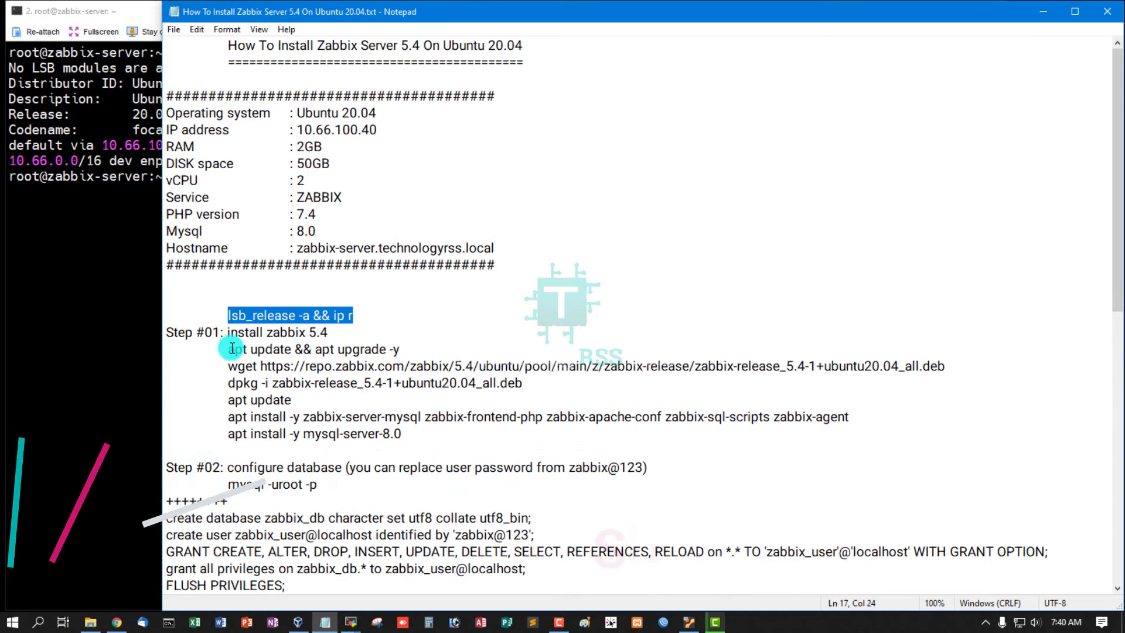
- Run the system update and upgrade, then refresh package lists with apt update
triple_click(311, 349)
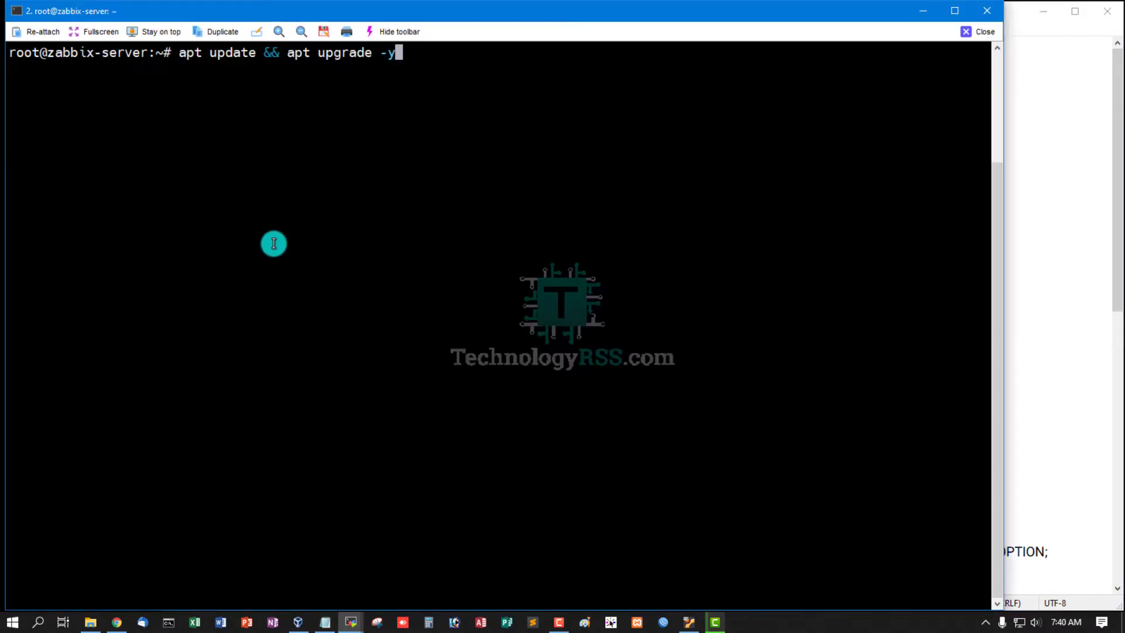
key("Return")
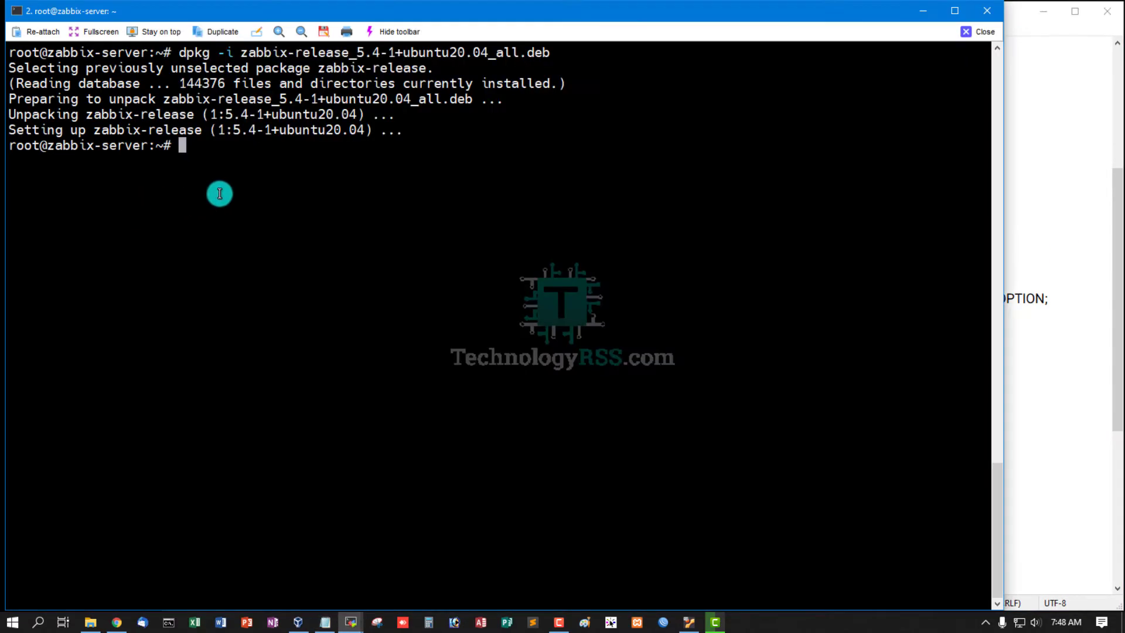
type("apt update")
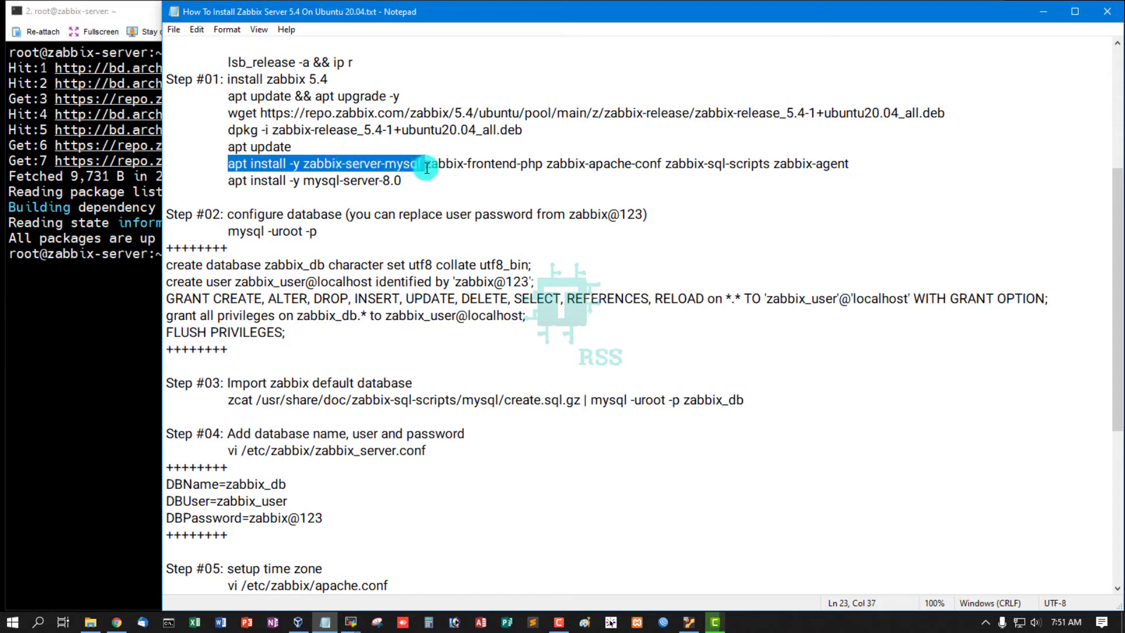
- Install zabbix-server-mysql, zabbix-frontend-php, zabbix-apache-conf and zabbix-sql packages with apt
left_click_drag(423, 164, 581, 164)
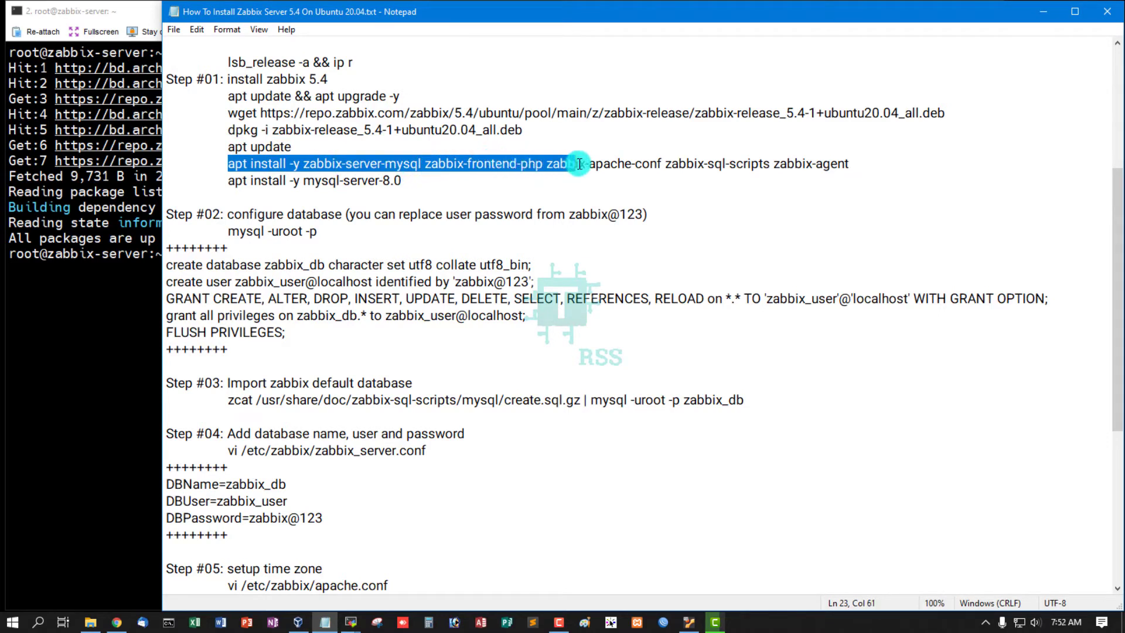
left_click_drag(580, 164, 748, 164)
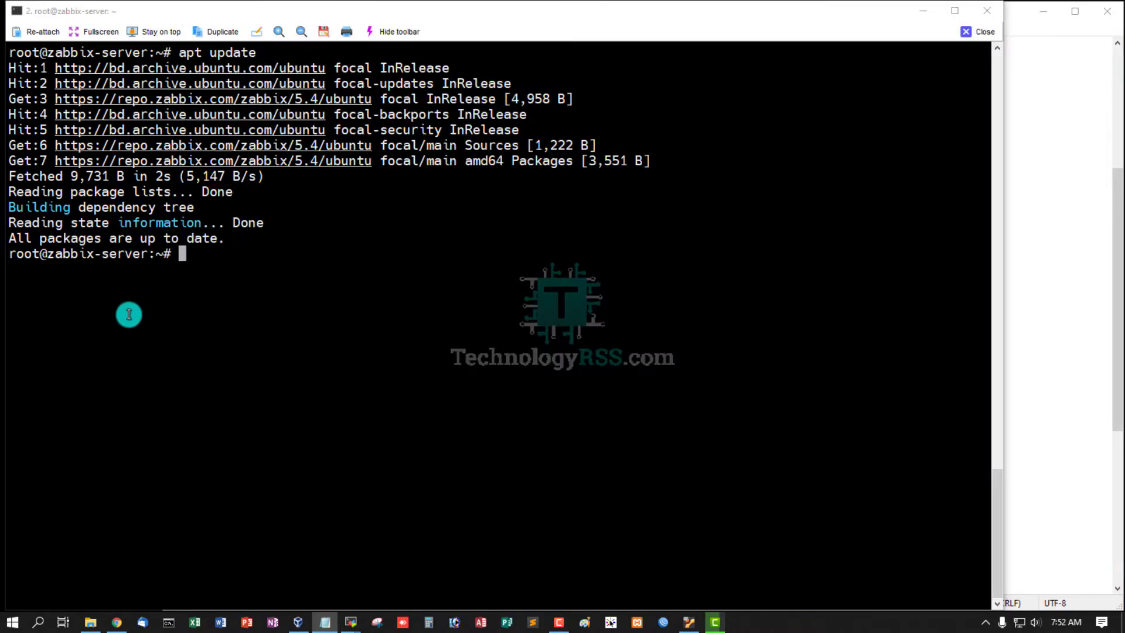
type("apt install -y zabbix-server-mysql zabbix-frontend-php zabbix-apache-conf zabbix-sql-scripts zabbix-agent")
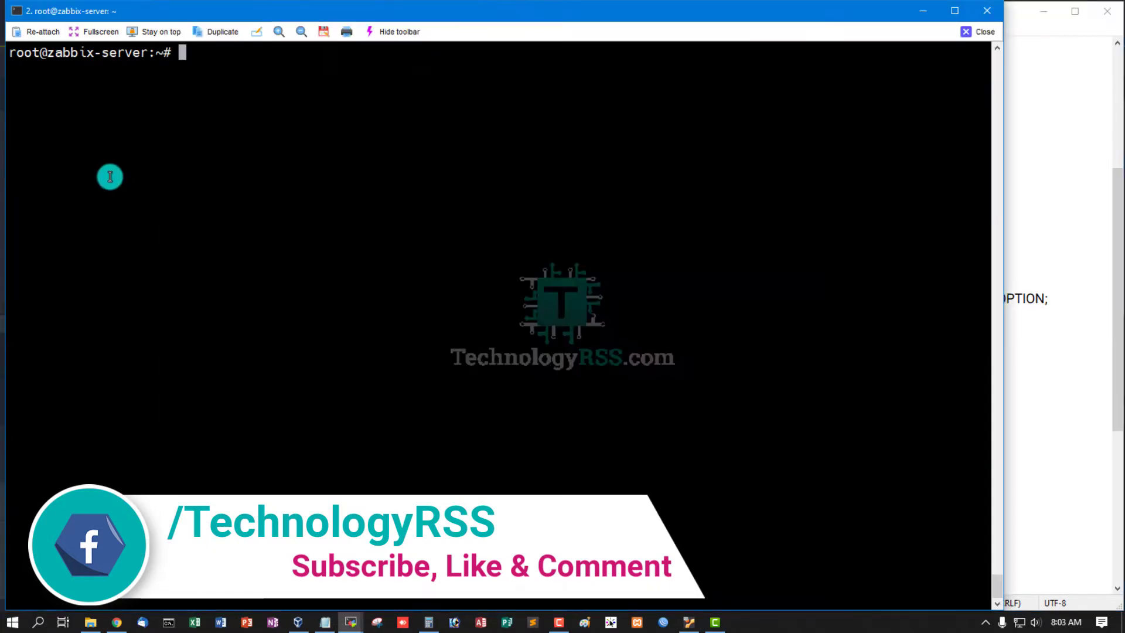
- Log into MySQL as root, create zabbix_db and zabbix_user with privileges, then quit with \q
type("mysql -uroot -p")
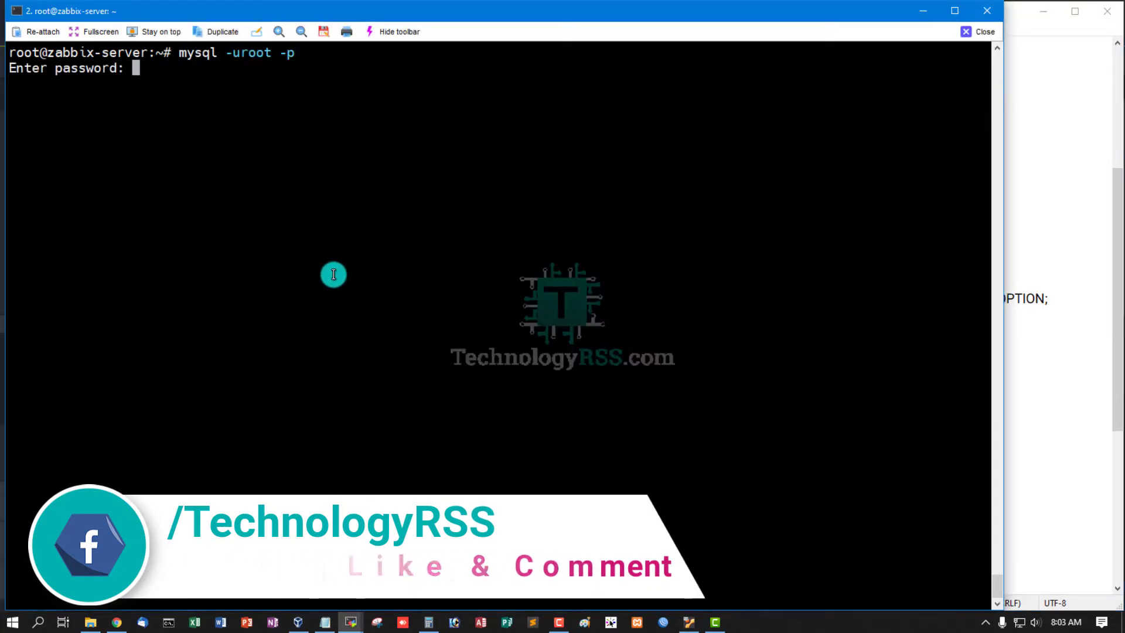
key("Return")
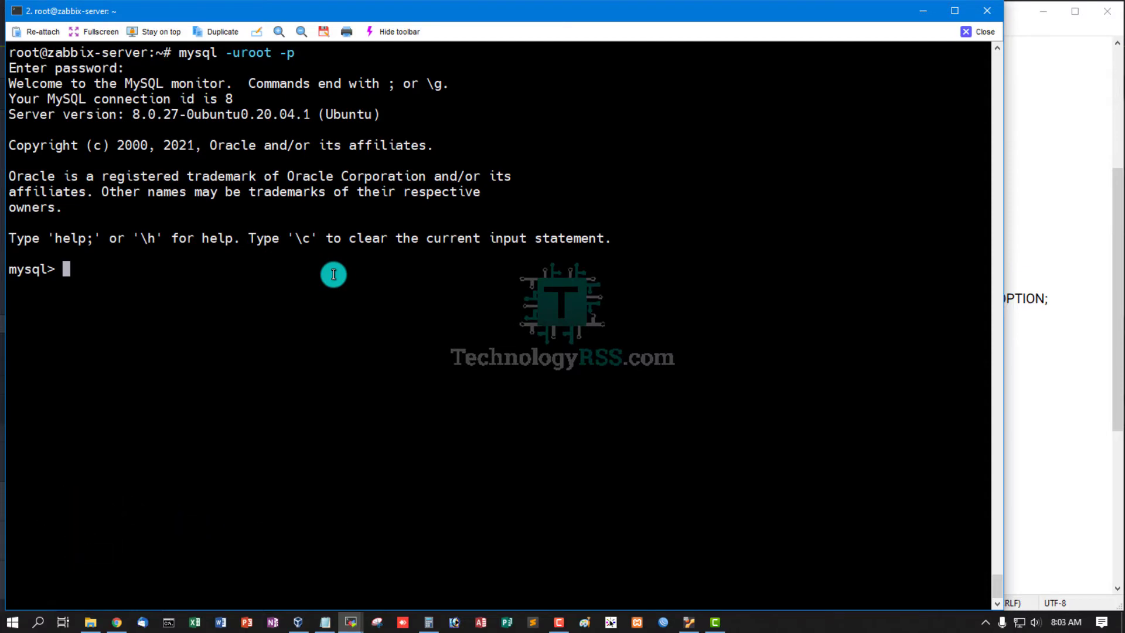
mouse_move(1118, 355)
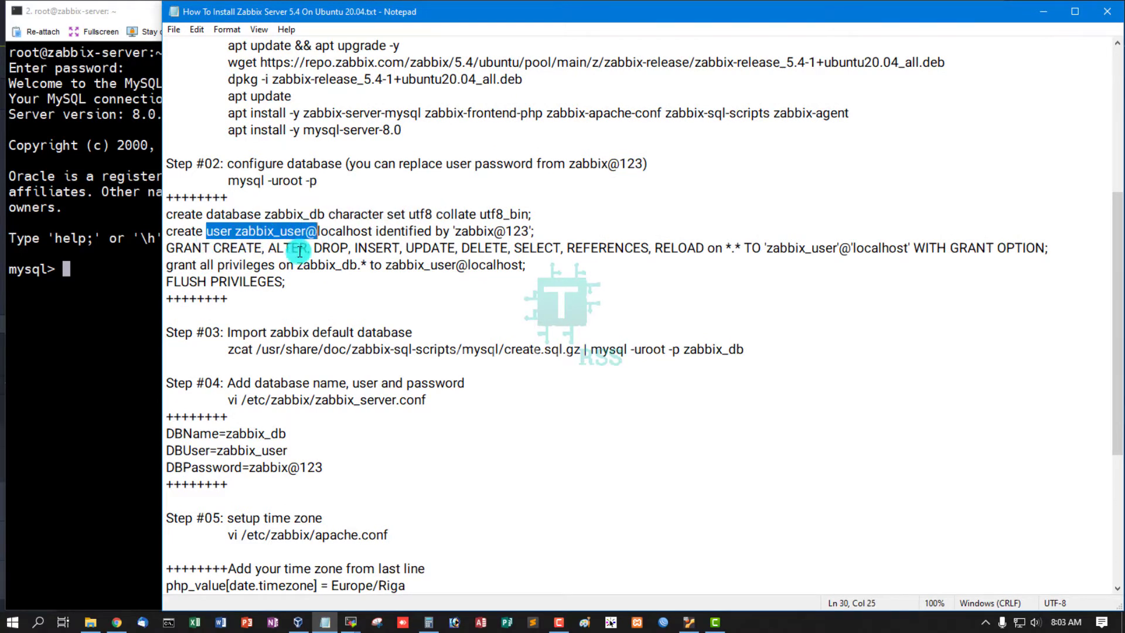
double_click(237, 265)
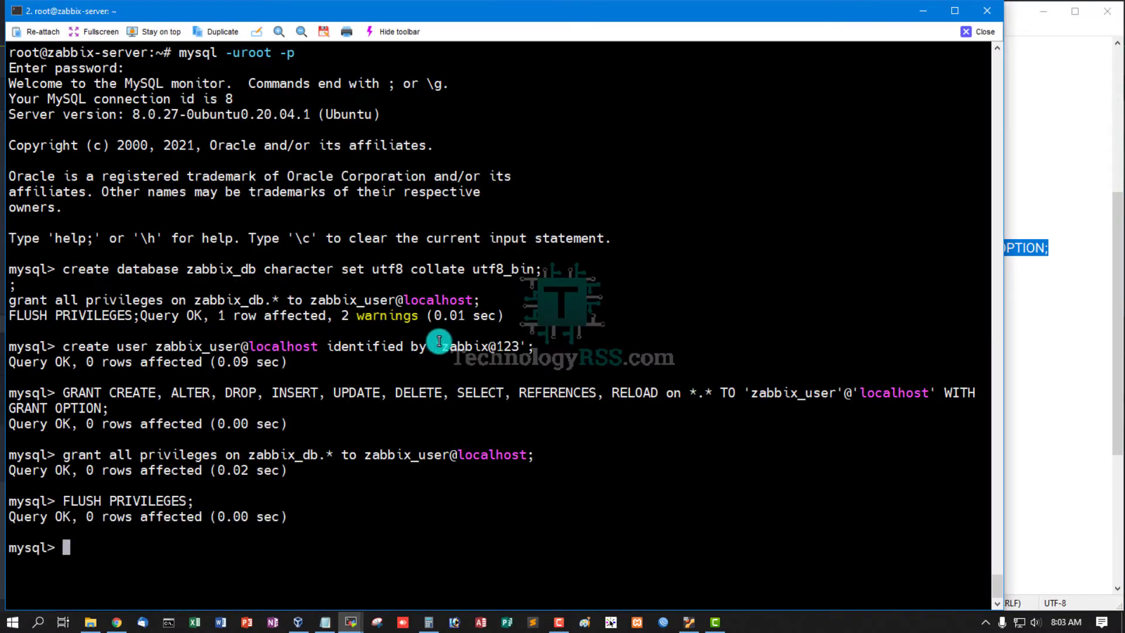
type("\\q")
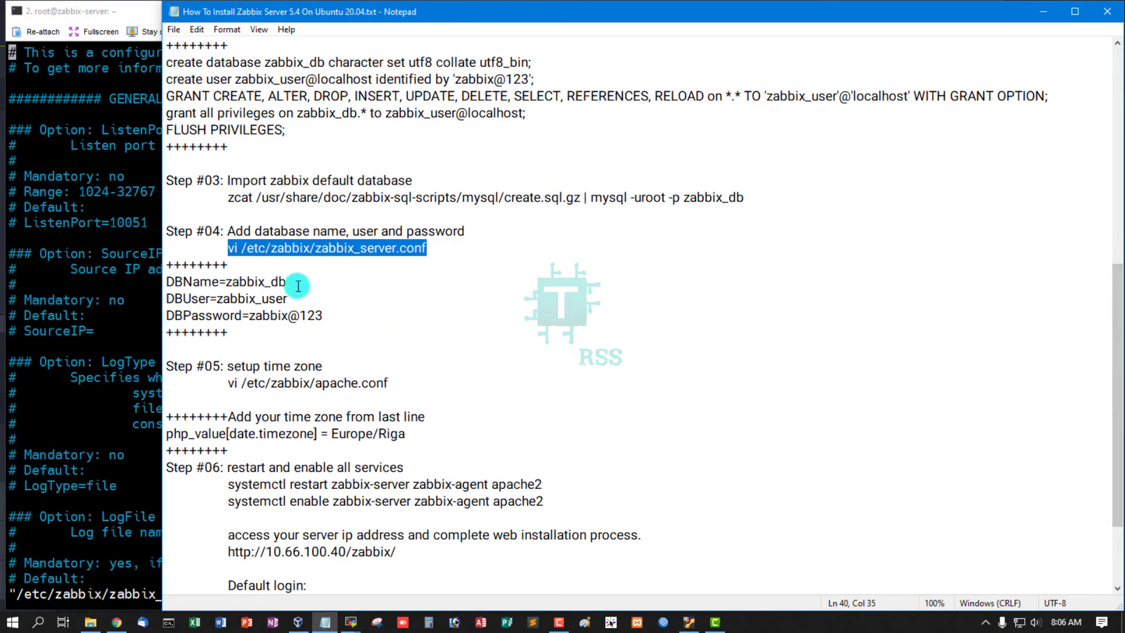
- Set DBName=zabbix_db and DBUser=zabbix_user in zabbix_server.conf
double_click(261, 281)
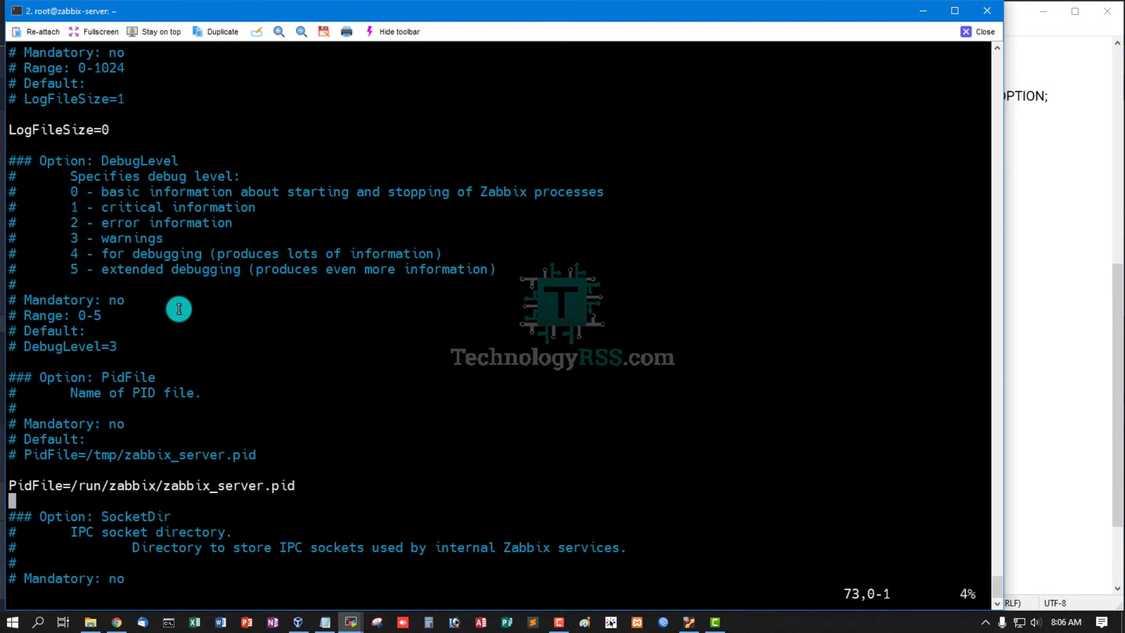
scroll("down", 3)
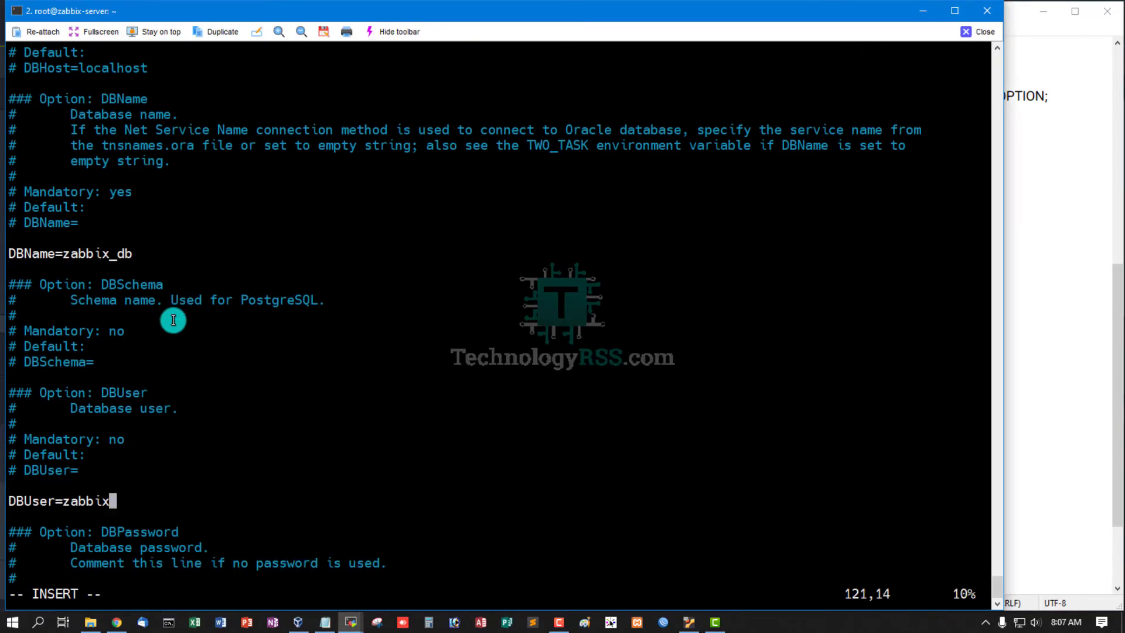
type("_user")
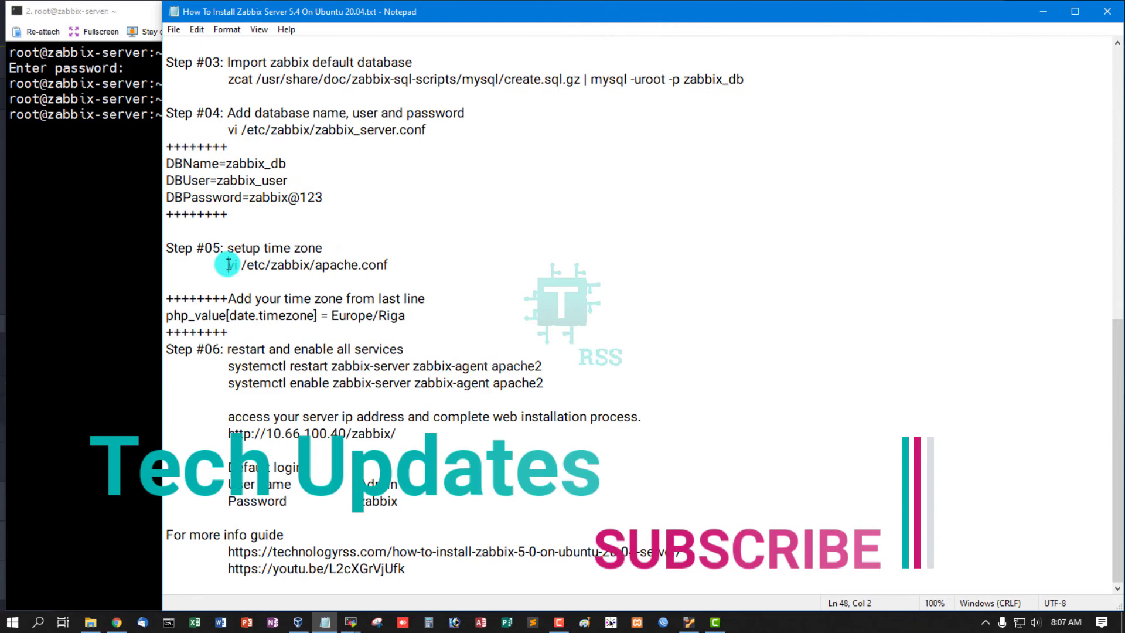
- Add php_value date.timezone Asia/Dhaka to apache.conf, then pick the systemctl restart and enable step
left_click(64, 10)
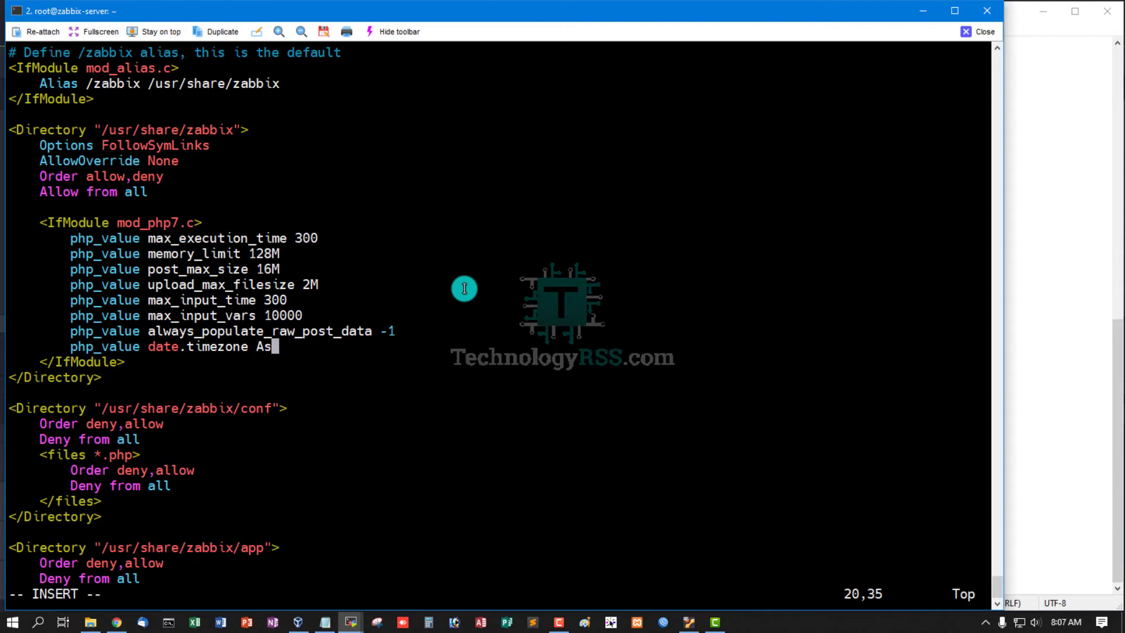
type("ia/")
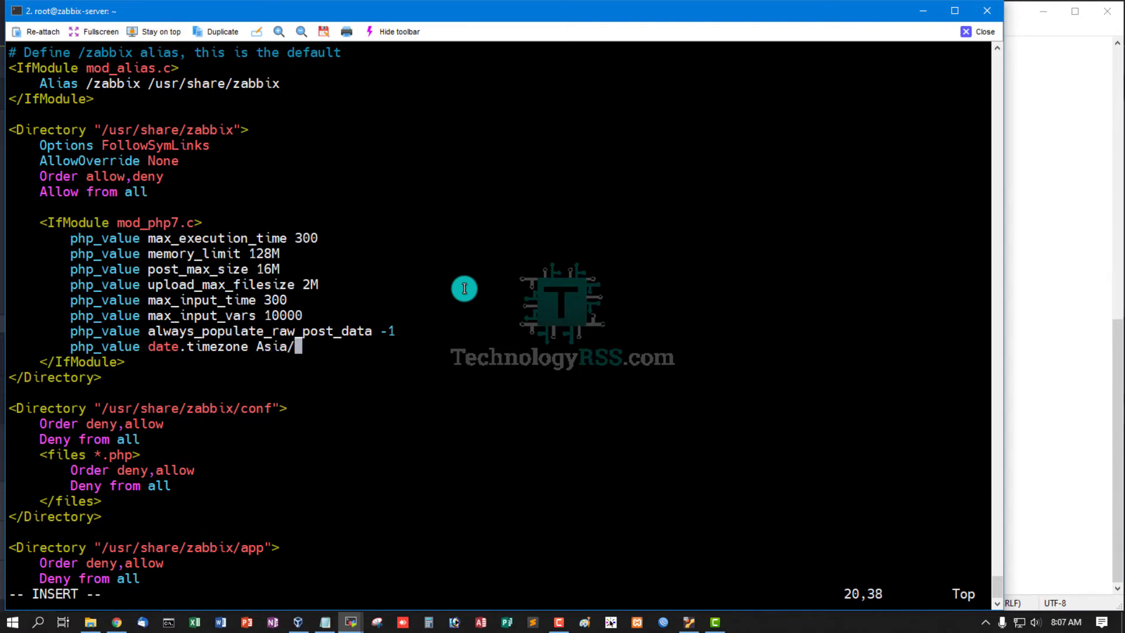
type("Dhak")
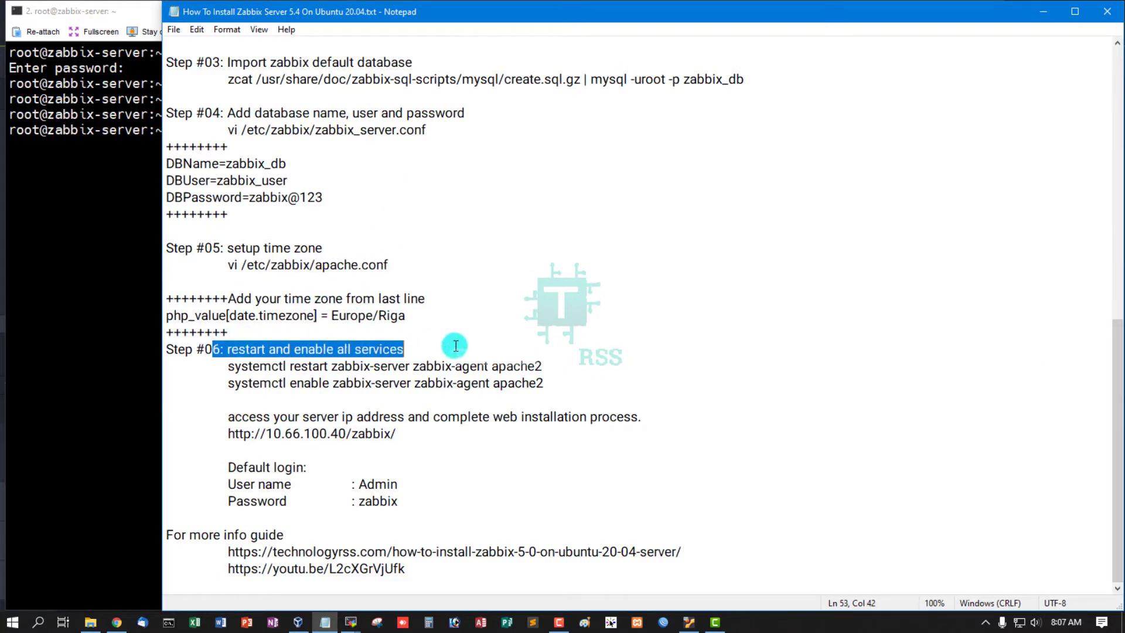
left_click(517, 365)
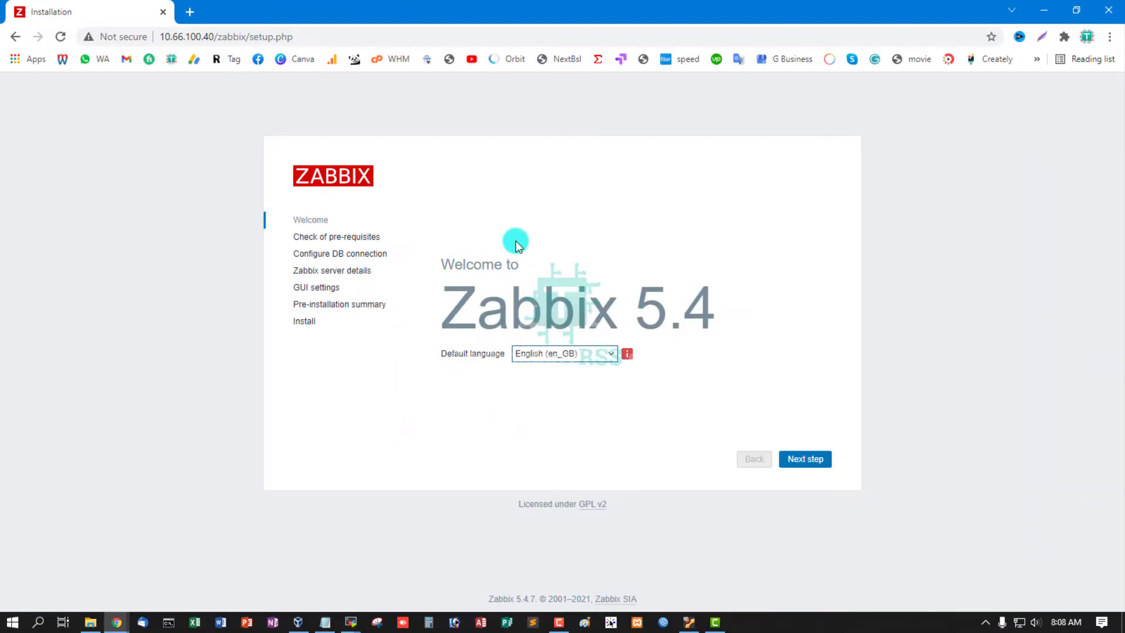
mouse_move(660, 380)
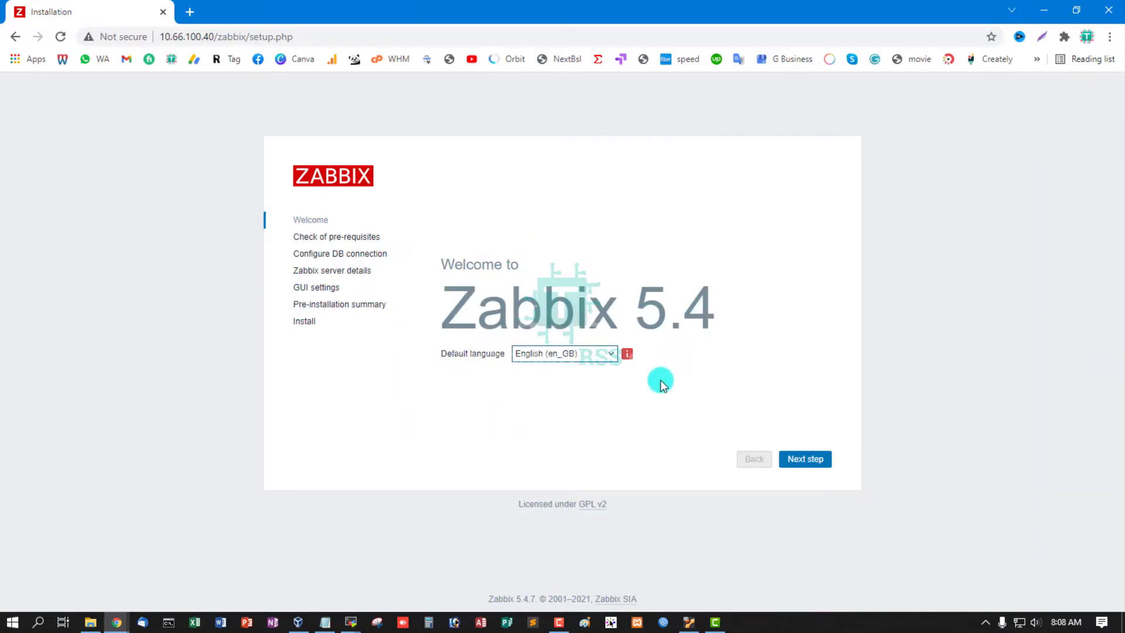
- Move past the pre-requisites check to the DB connection form for zabbix_db and zabbix_user
left_click(803, 458)
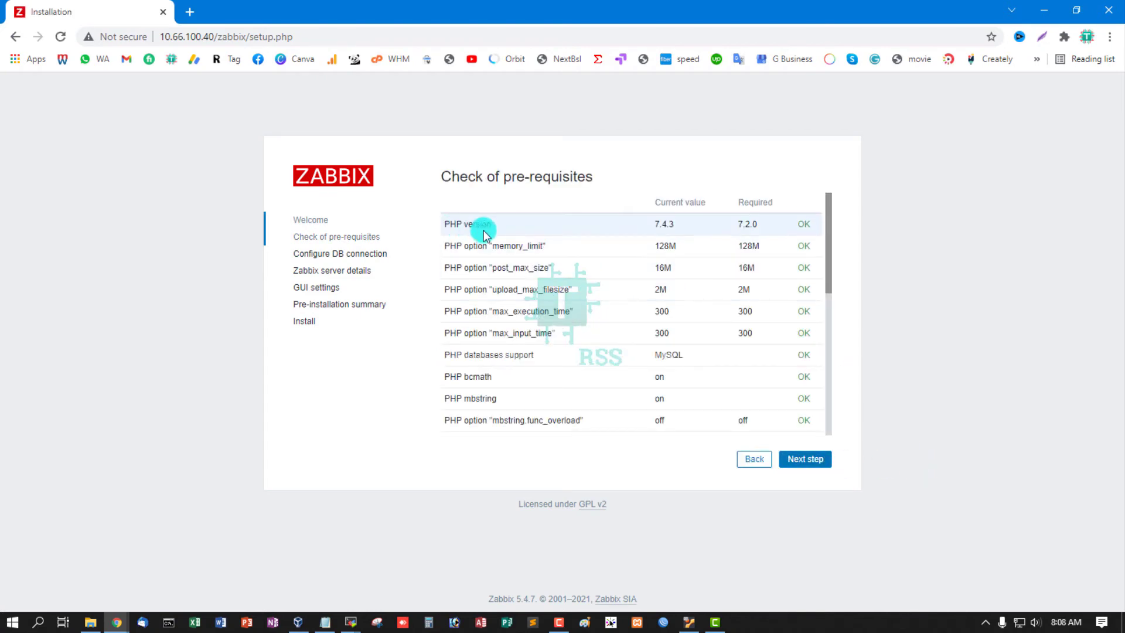
mouse_move(618, 325)
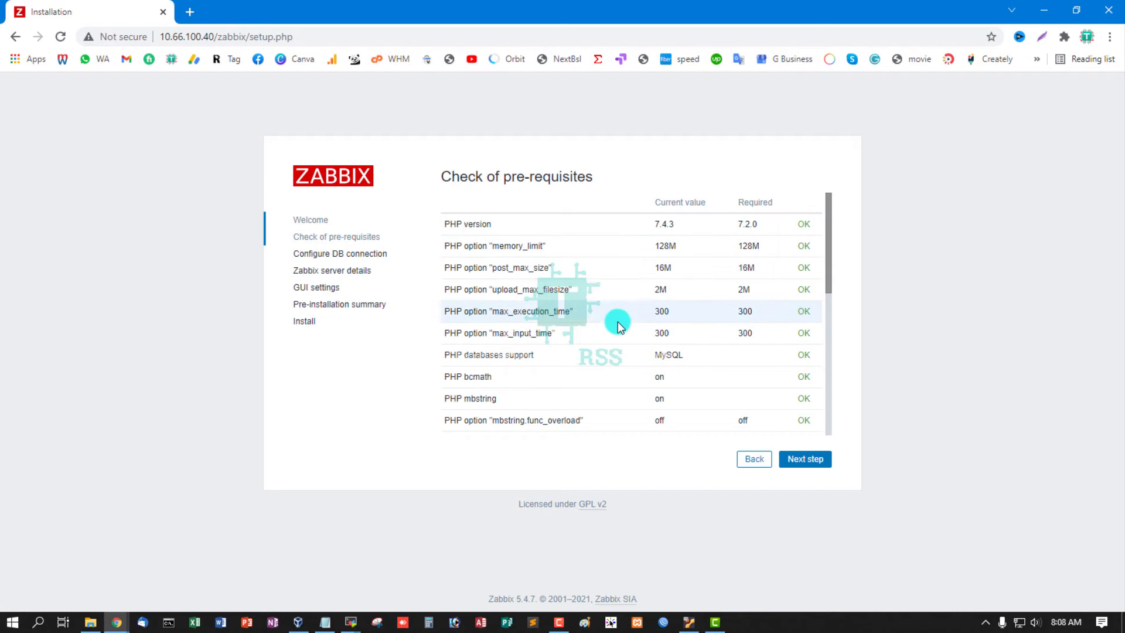
mouse_move(788, 290)
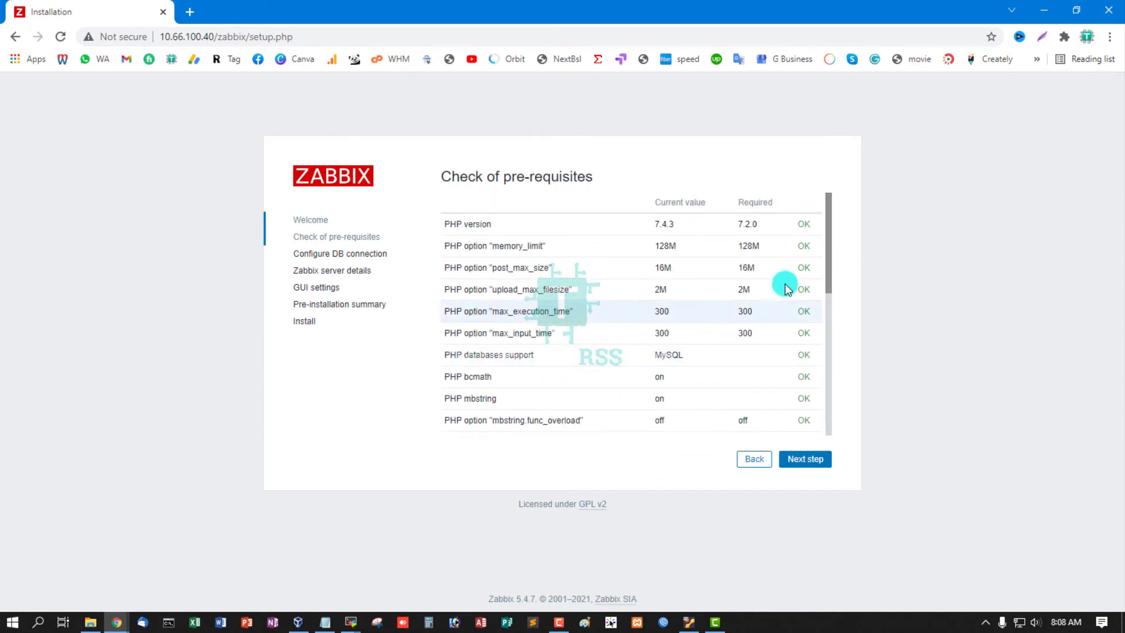
left_click(803, 459)
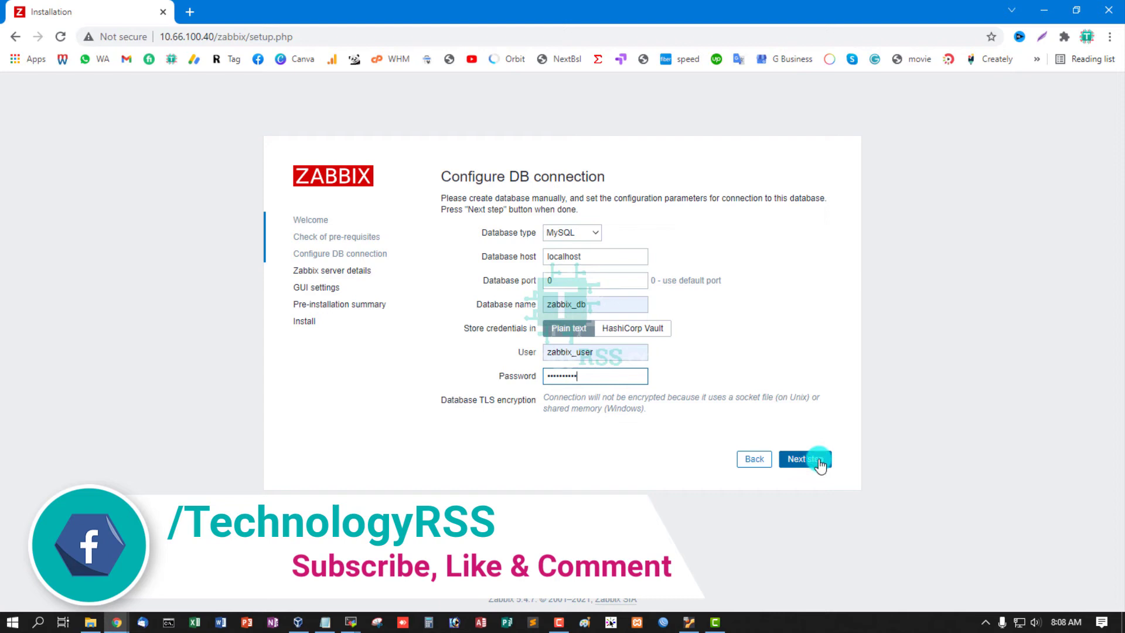
- Submit the DB connection, keep localhost server details and check the available themes
left_click(804, 458)
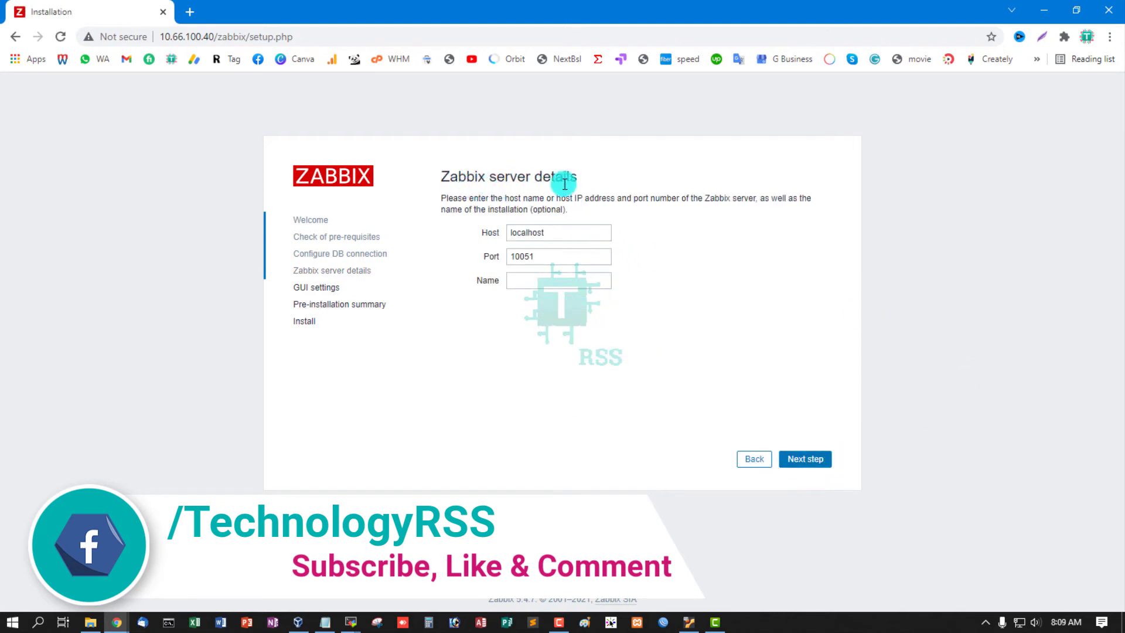
left_click(804, 459)
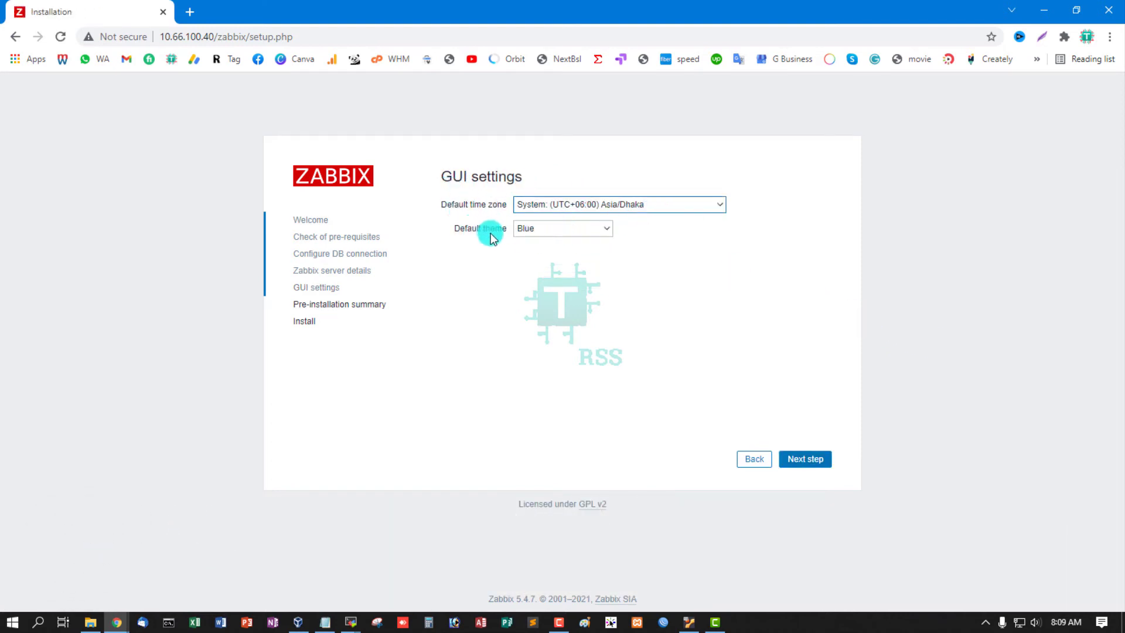
left_click(562, 228)
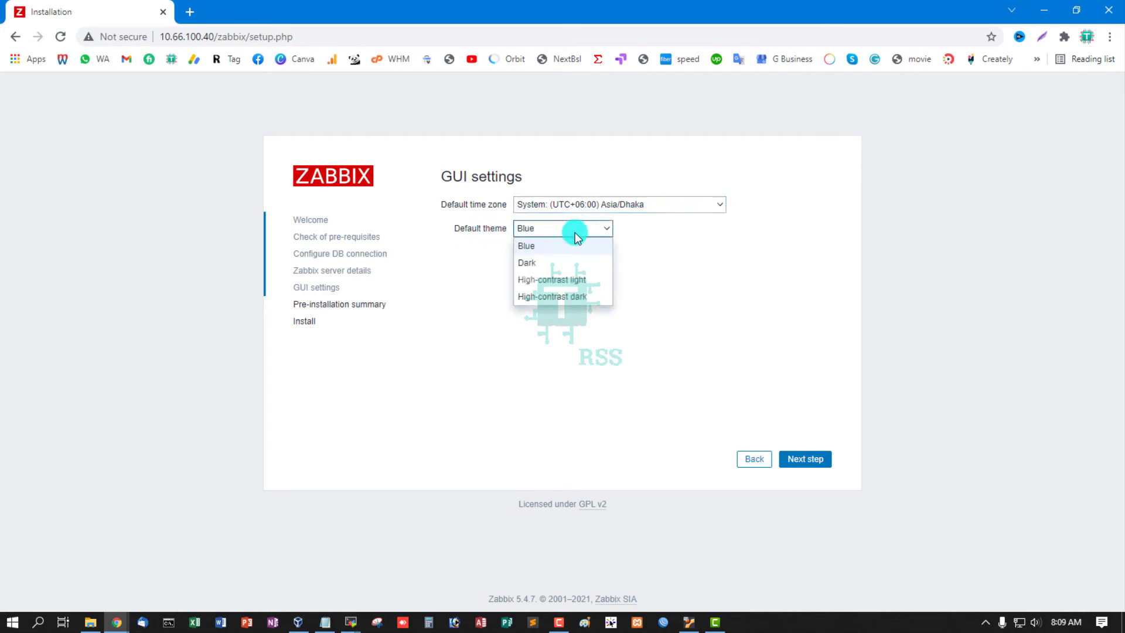
mouse_move(570, 279)
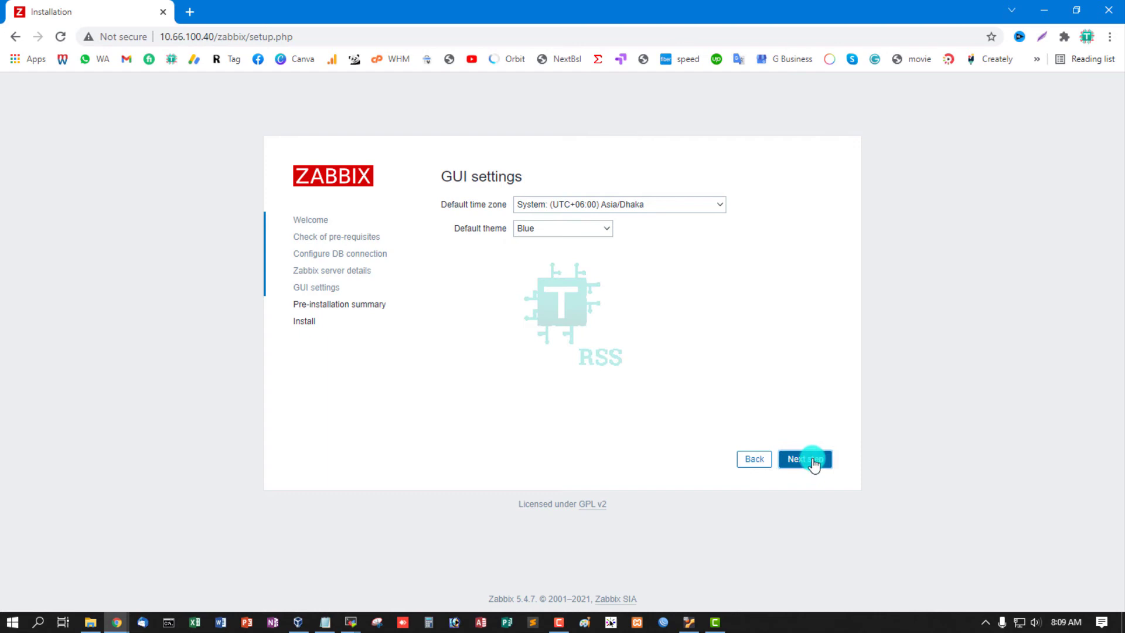
- Accept Asia/Dhaka time zone and Blue theme, install from the summary and finish the wizard
left_click(804, 458)
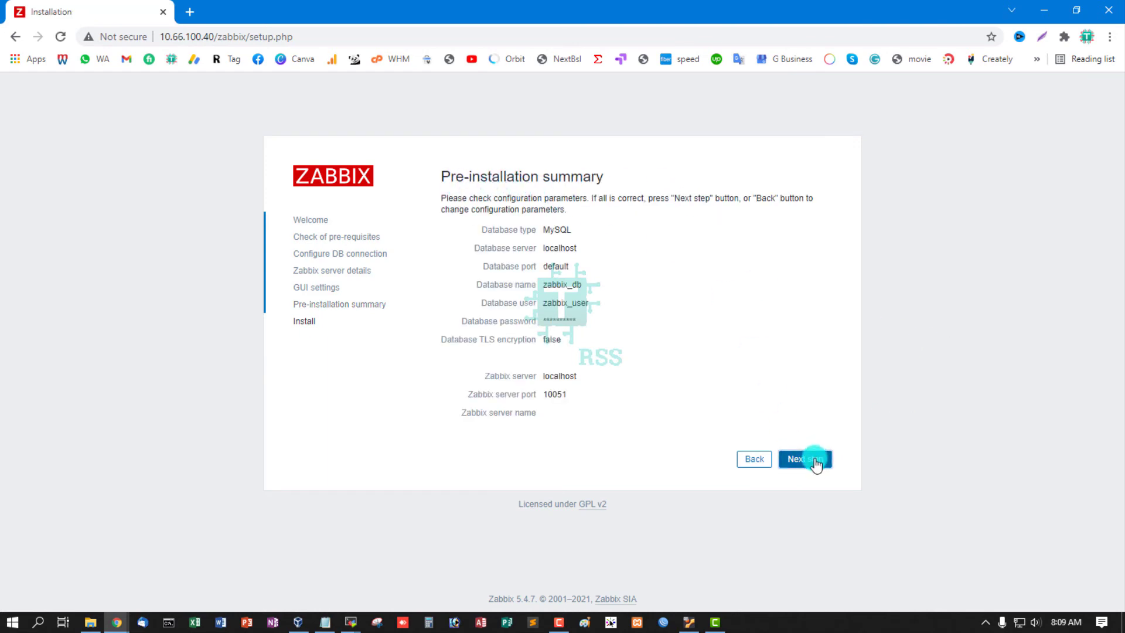
left_click(804, 458)
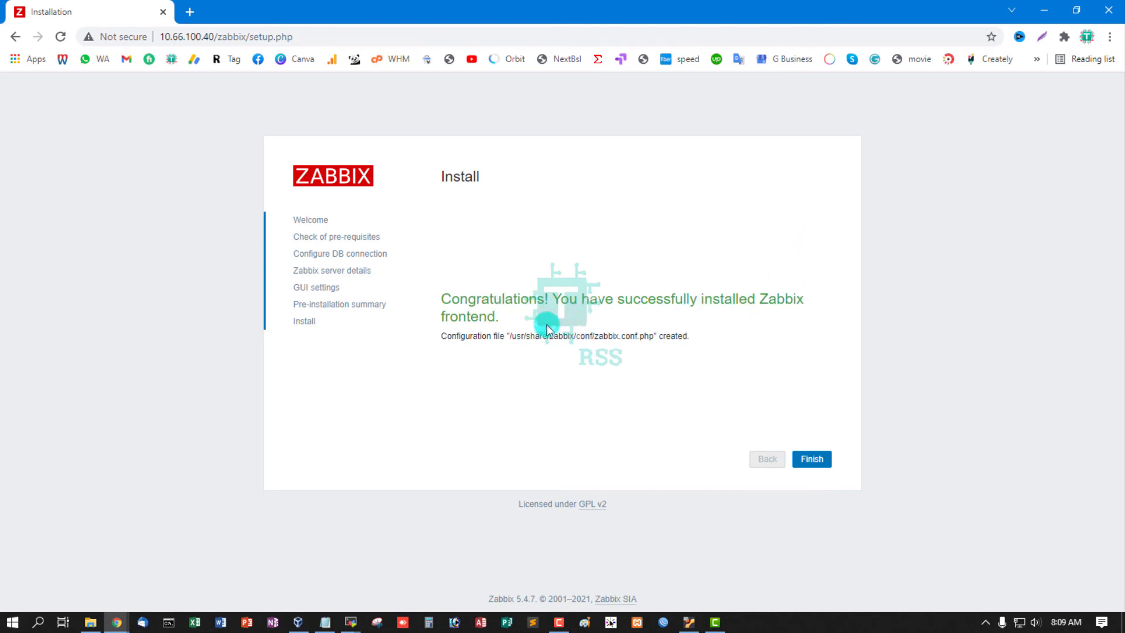
mouse_move(486, 355)
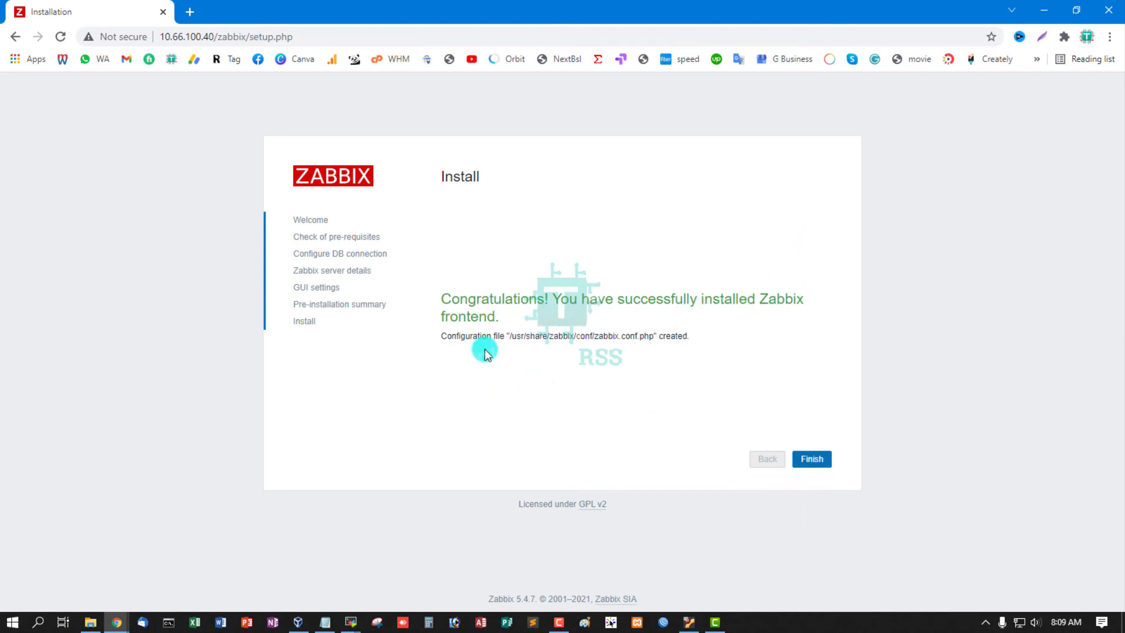
mouse_move(525, 347)
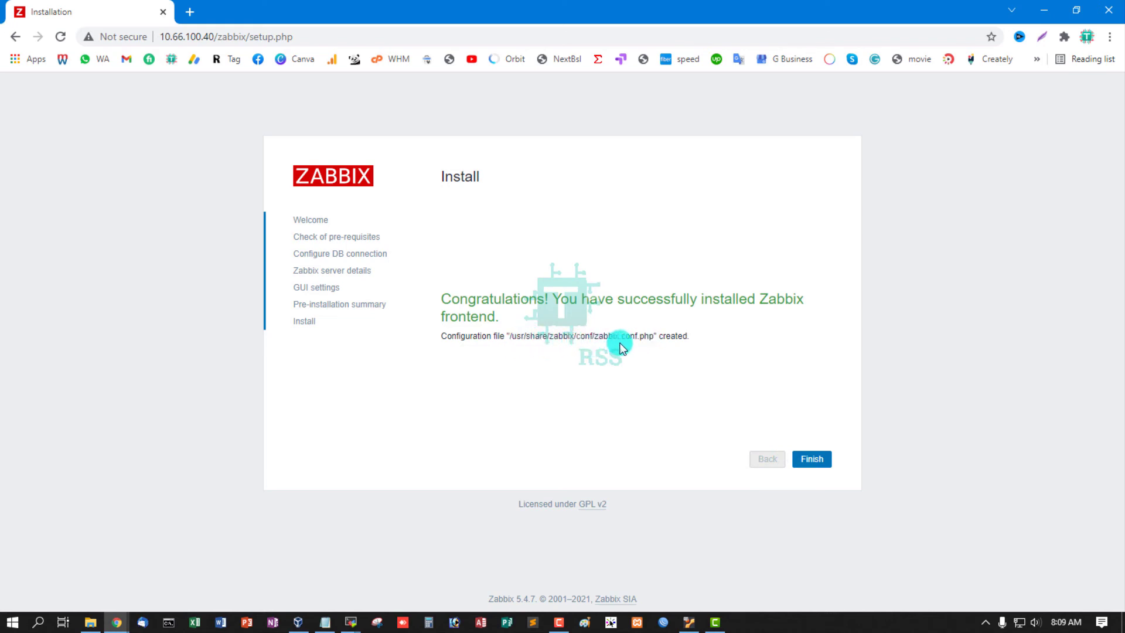
mouse_move(782, 437)
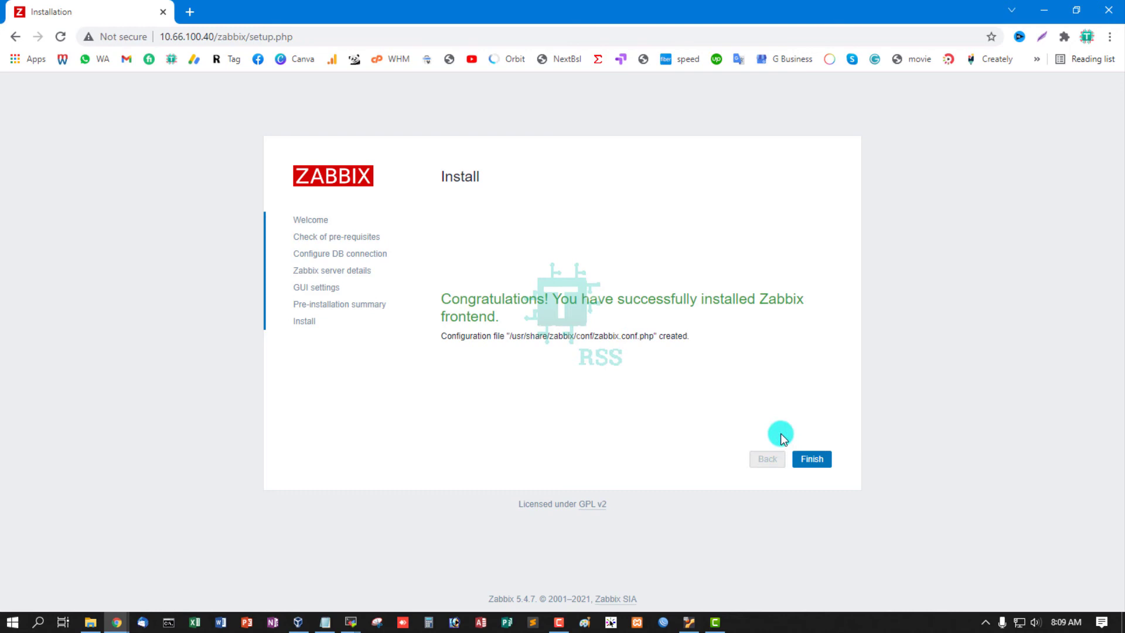
left_click(811, 459)
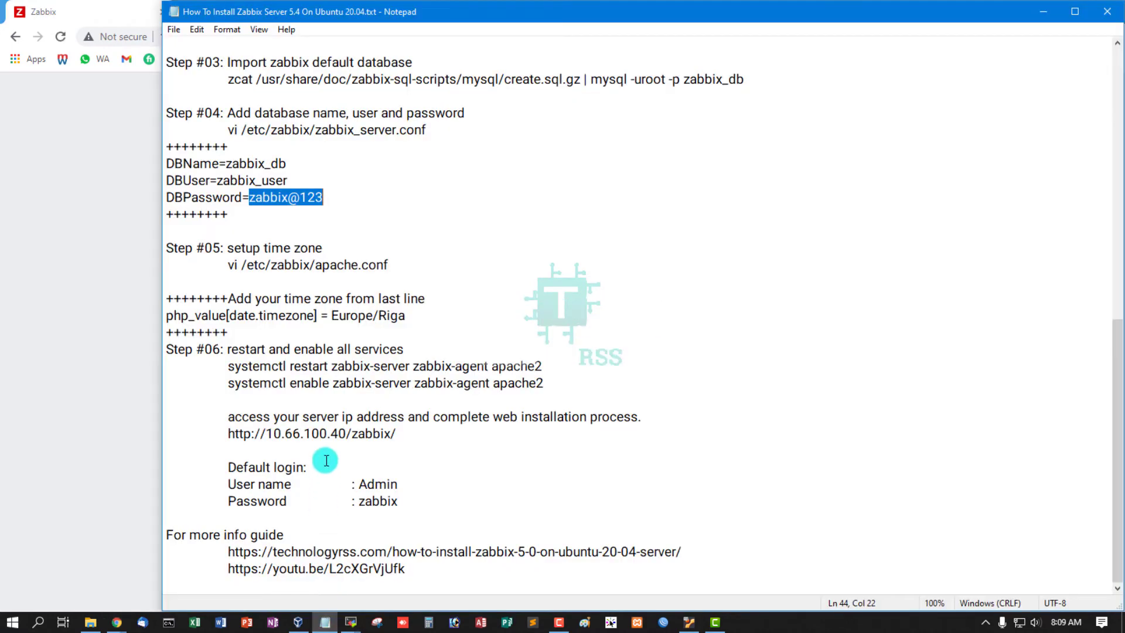
double_click(267, 466)
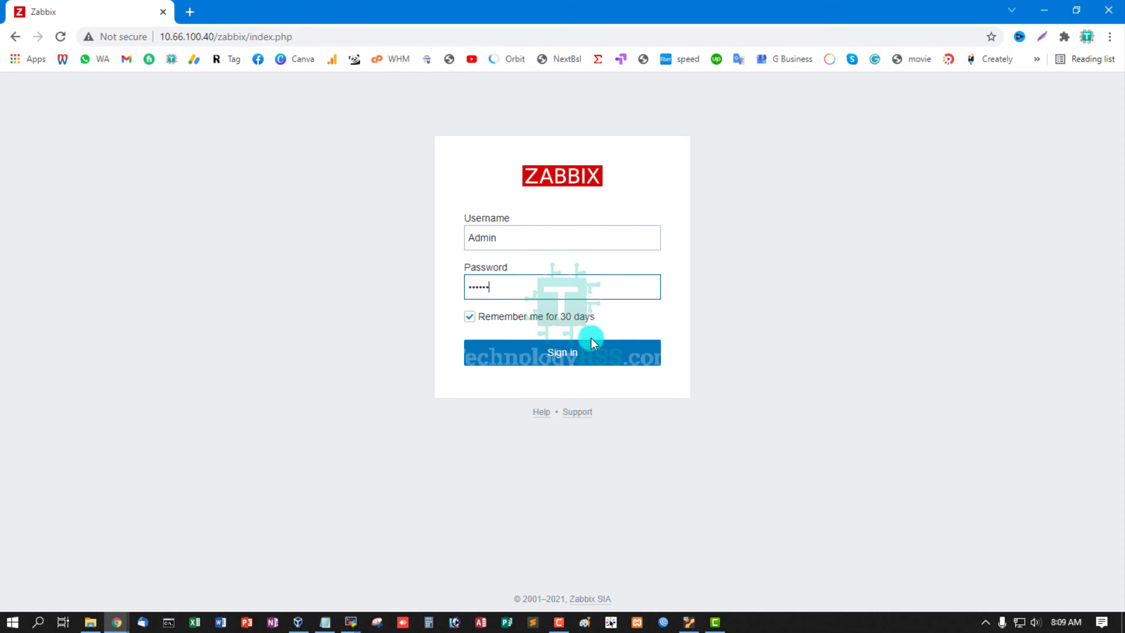
- Sign in as Admin and review System information on the Global view dashboard
left_click(562, 353)
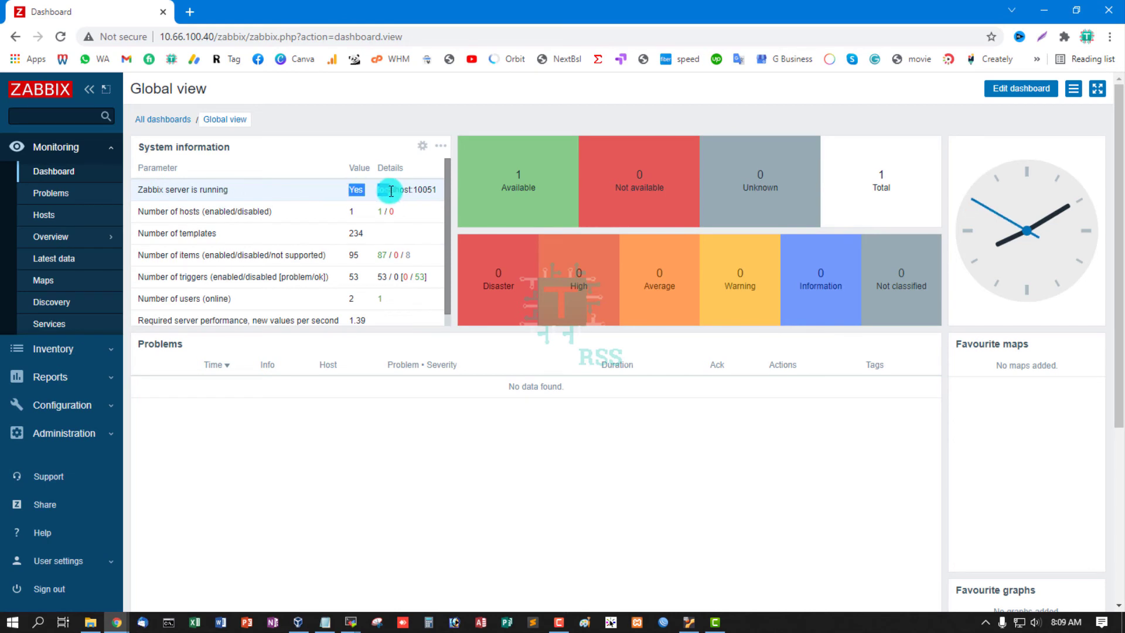
mouse_move(206, 270)
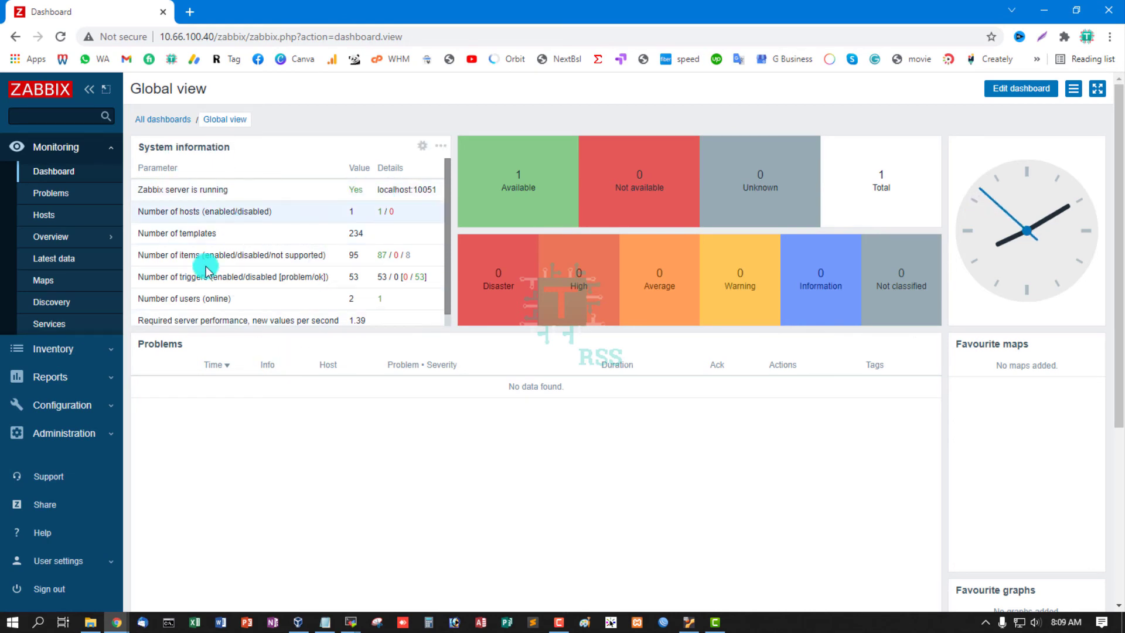
scroll("down", 3)
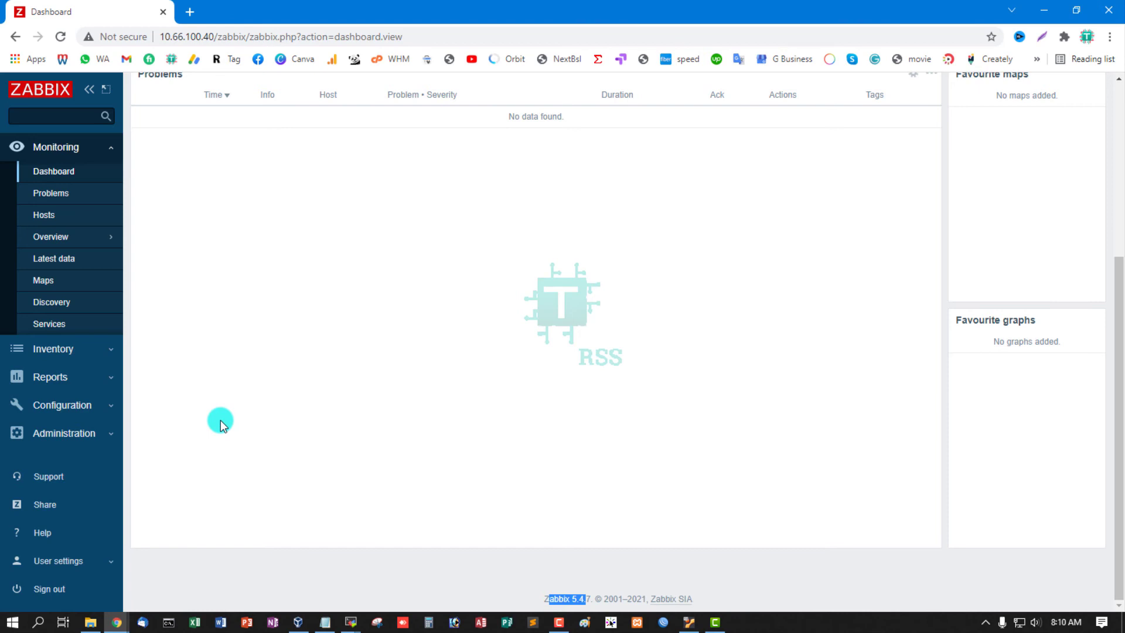
- Expand Configuration and show the Hosts list with the Zabbix server host enabled
left_click(45, 299)
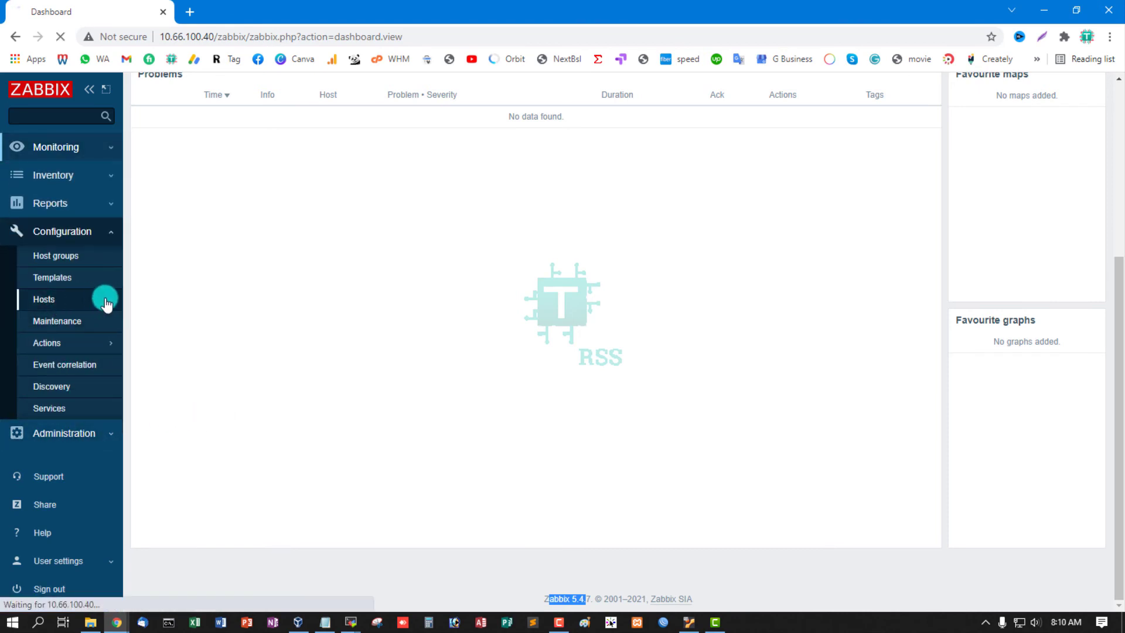
left_click(43, 299)
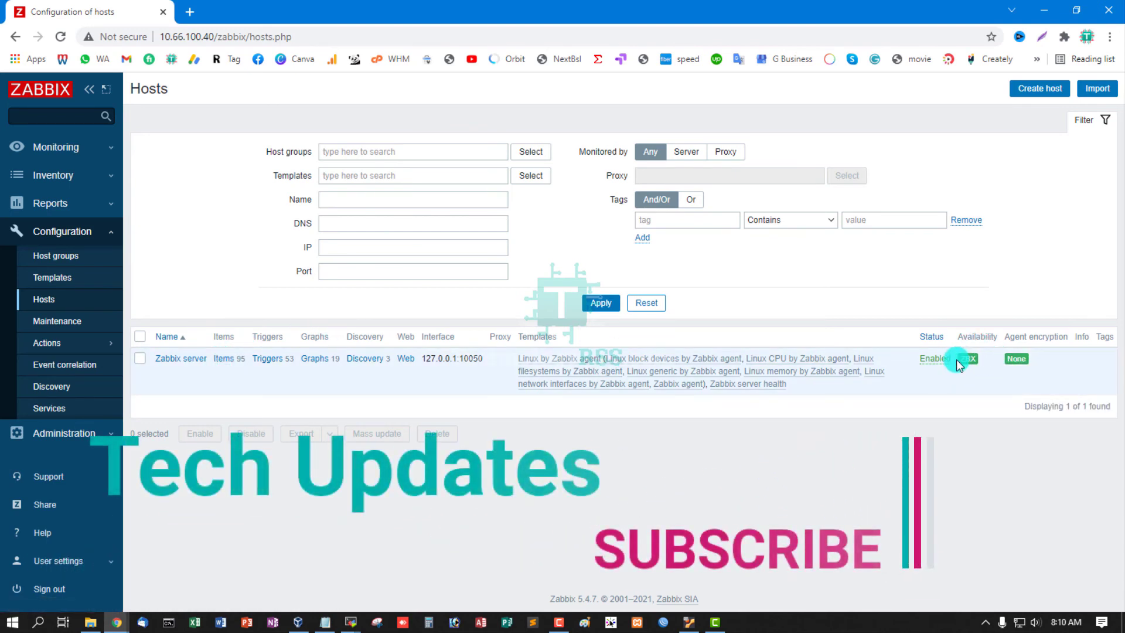
mouse_move(967, 387)
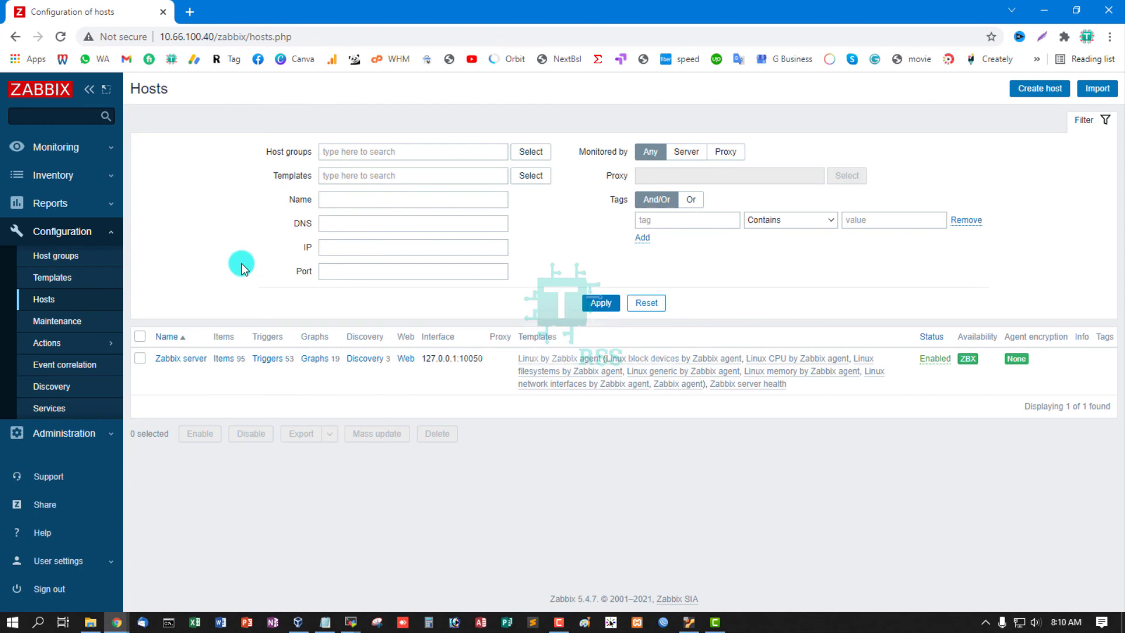
mouse_move(236, 254)
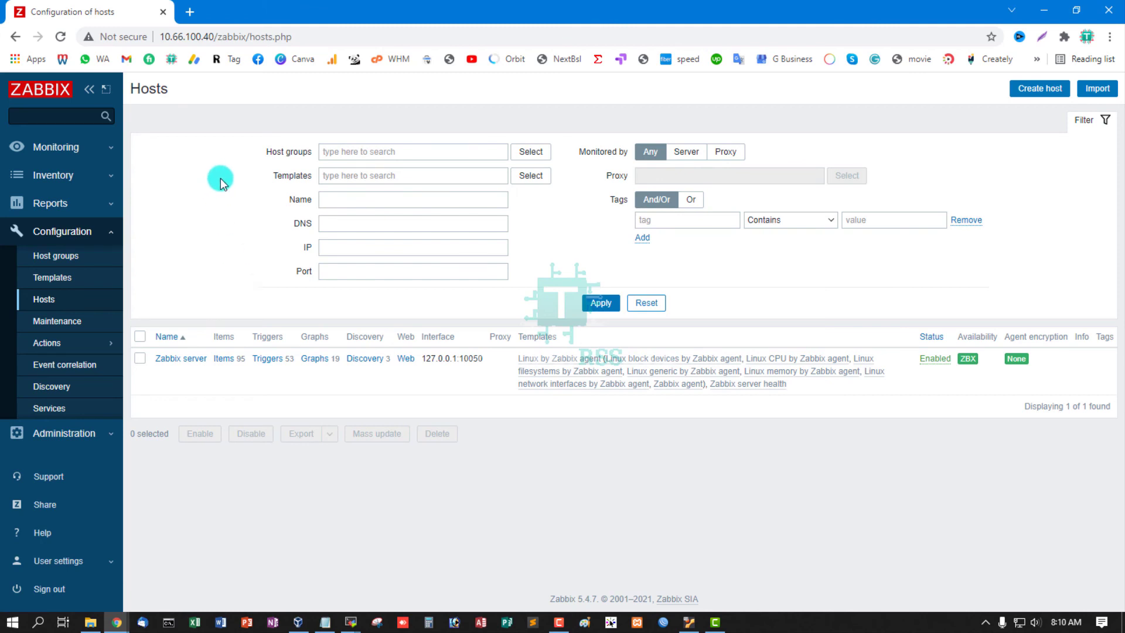
mouse_move(233, 309)
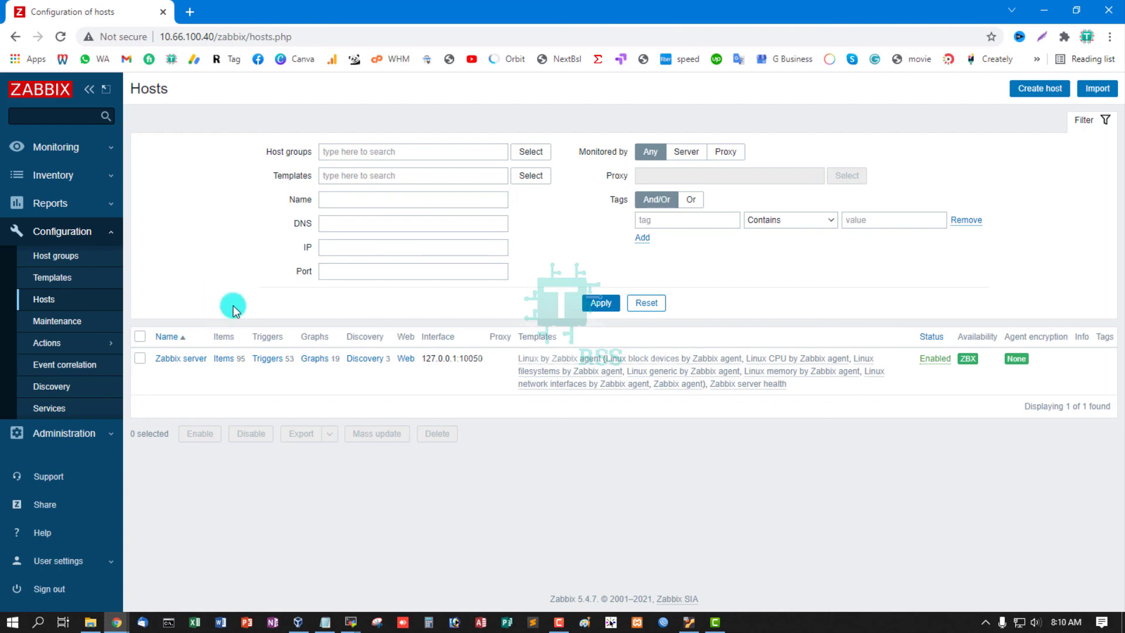